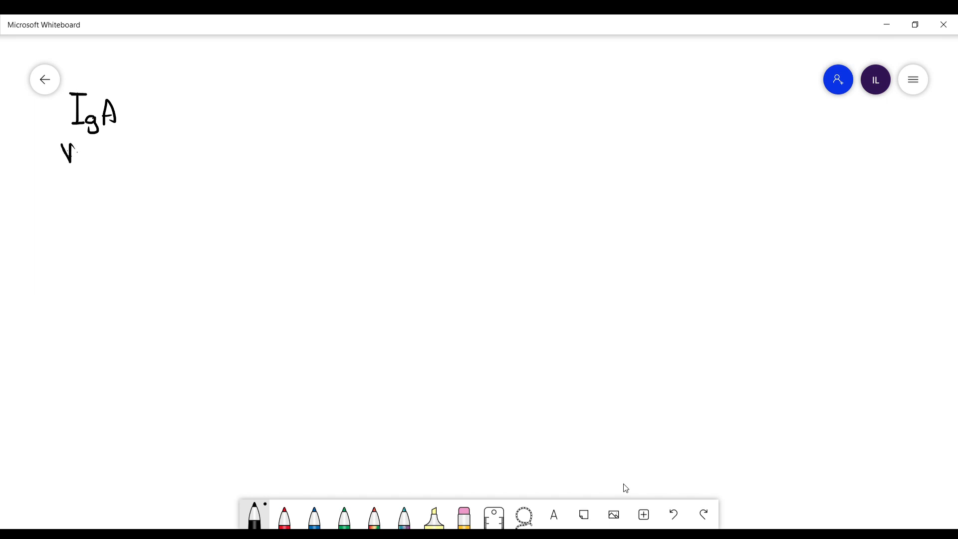
- Handwrite the 'IgA Vasculitis' heading with the bullet '>90% in peds' in black ink
{"action": "left_click_drag", "start_coordinate": [79, 153], "coordinate": [146, 152]}
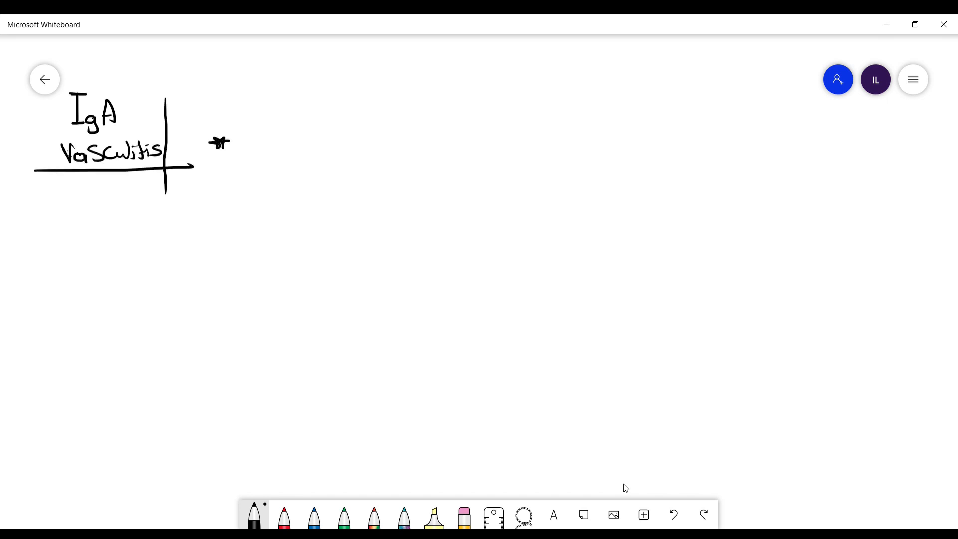
{"action": "left_click_drag", "start_coordinate": [248, 135], "coordinate": [331, 128]}
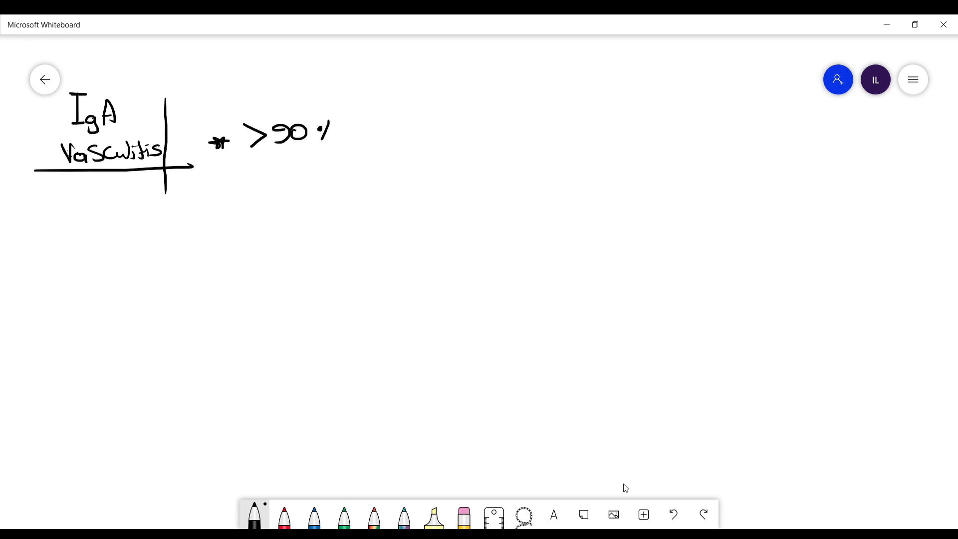
{"action": "left_click_drag", "start_coordinate": [339, 132], "coordinate": [428, 132]}
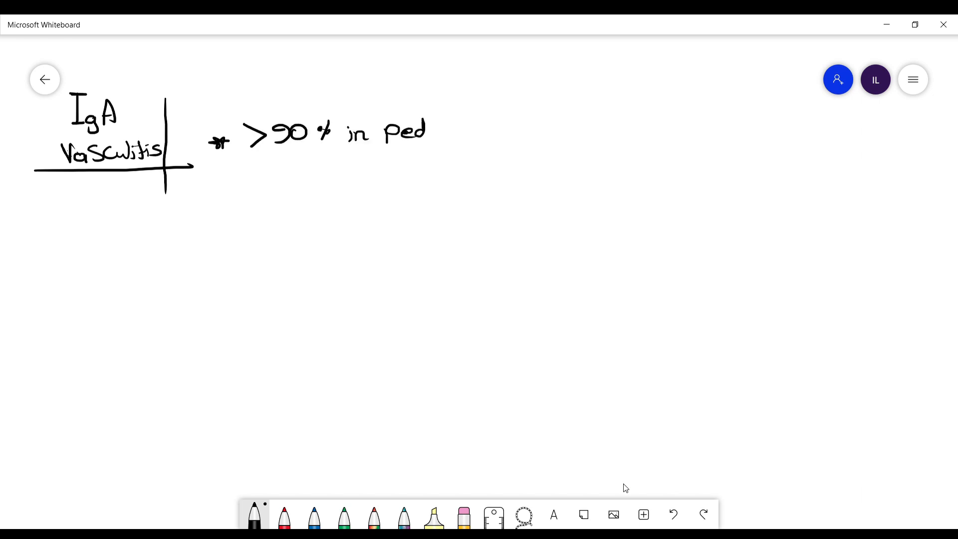
{"action": "left_click_drag", "start_coordinate": [426, 132], "coordinate": [435, 135]}
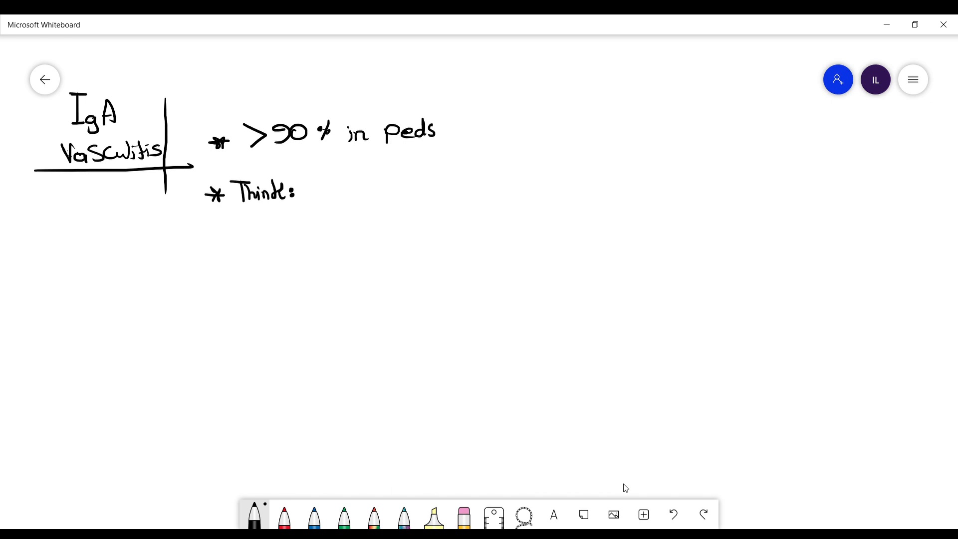
- Write the symptom bullets 'Purpura LE' and 'Recent URI → Viral or BACTERIAL'
{"action": "left_click_drag", "start_coordinate": [302, 191], "coordinate": [316, 192]}
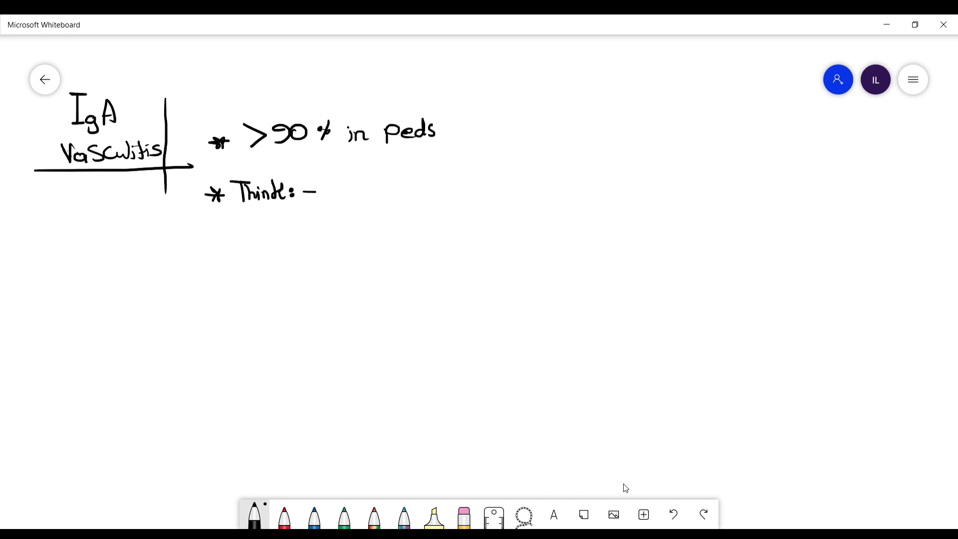
{"action": "left_click_drag", "start_coordinate": [330, 190], "coordinate": [440, 186]}
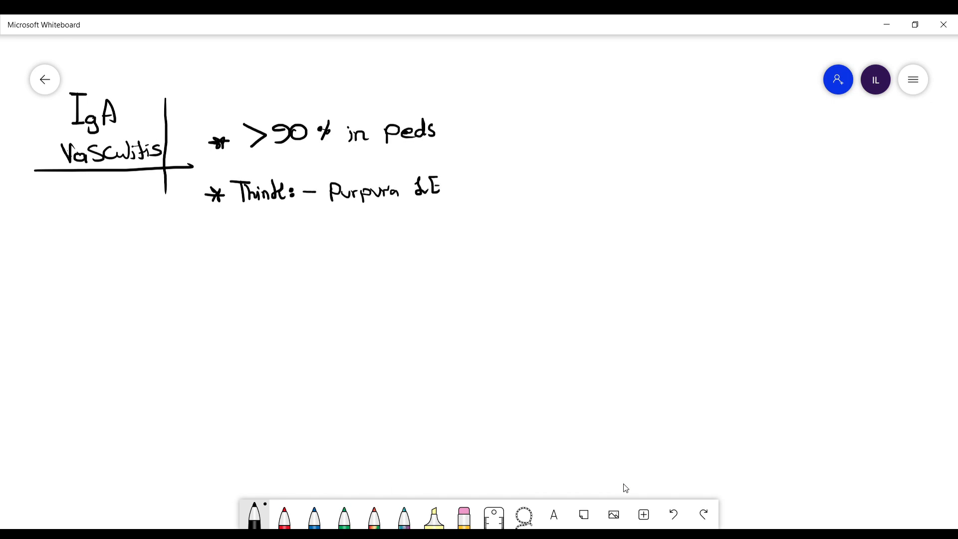
{"action": "left_click_drag", "start_coordinate": [299, 229], "coordinate": [432, 230]}
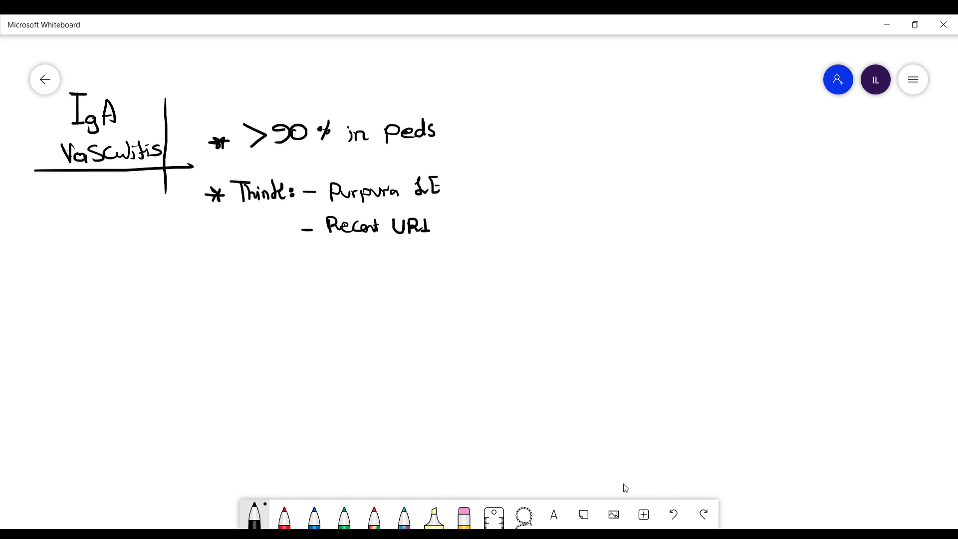
{"action": "left_click_drag", "start_coordinate": [440, 229], "coordinate": [470, 227]}
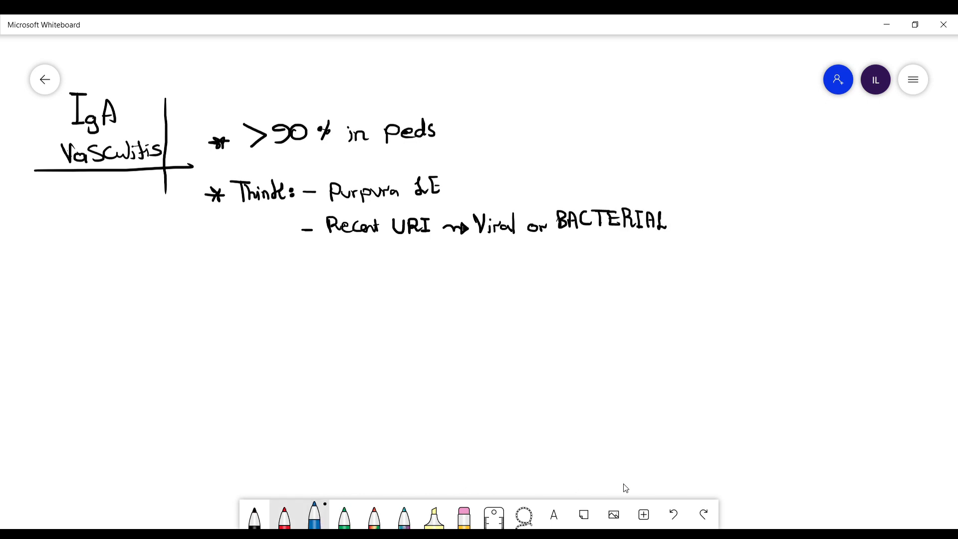
- In blue ink, draw a squiggly arrow and write '- Arthralgia or Arthritis'
{"action": "left_click", "coordinate": [314, 515]}
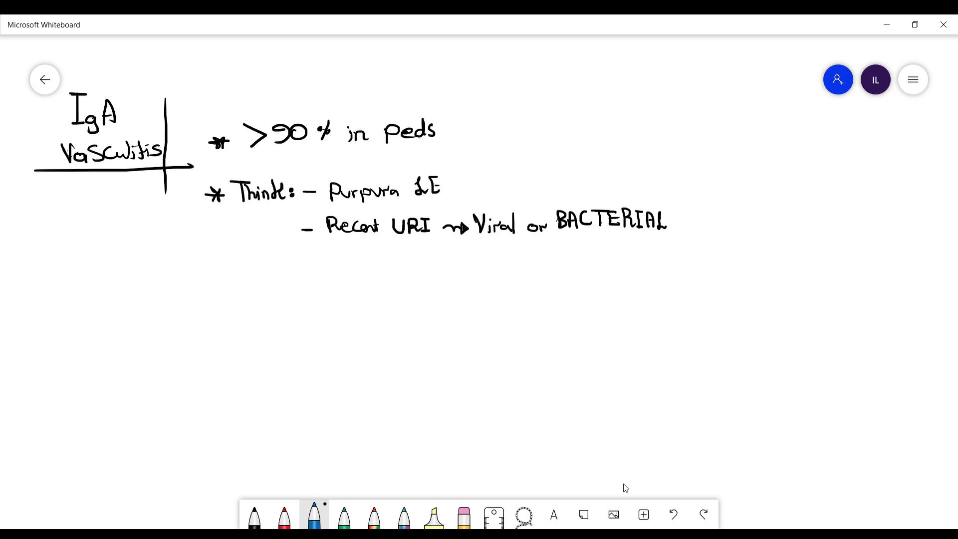
{"action": "left_click_drag", "start_coordinate": [322, 250], "coordinate": [322, 276]}
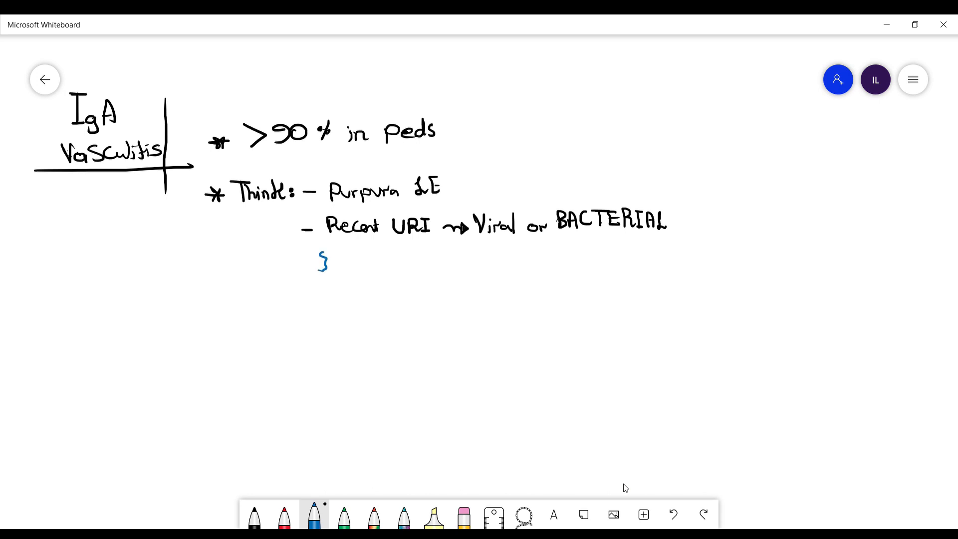
{"action": "left_click_drag", "start_coordinate": [253, 299], "coordinate": [342, 299]}
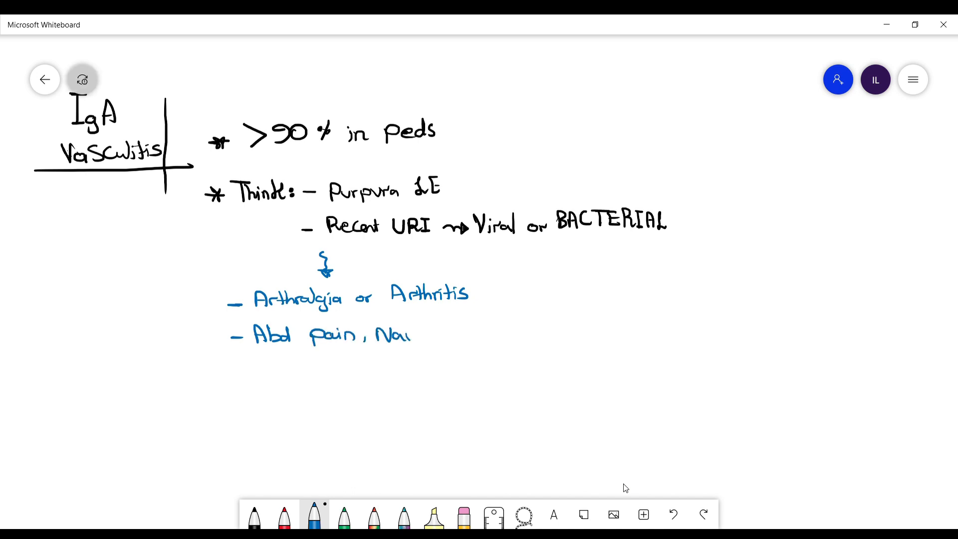
- Write '- Abd pain, Nausea, Vomiting or Dark stool'
{"action": "left_click_drag", "start_coordinate": [409, 333], "coordinate": [507, 333]}
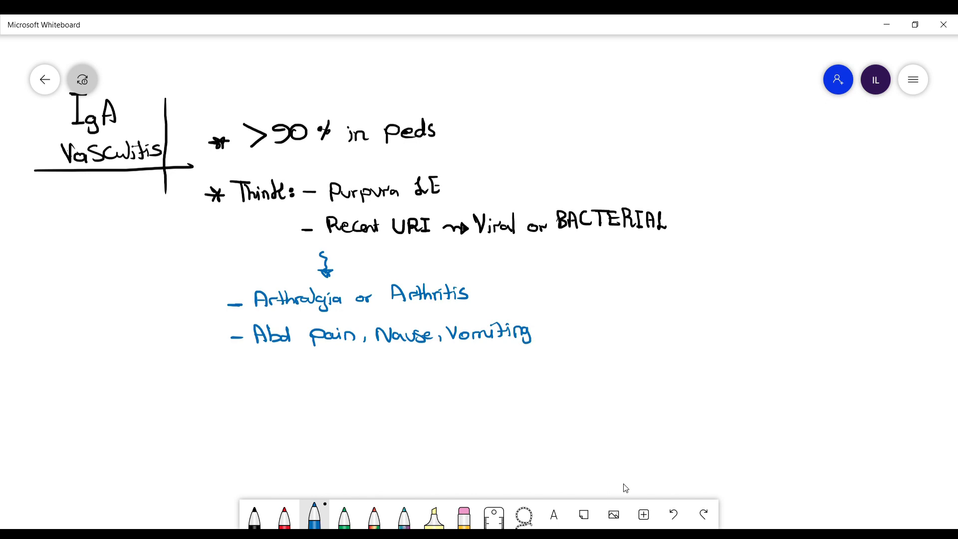
{"action": "left_click_drag", "start_coordinate": [547, 330], "coordinate": [601, 330]}
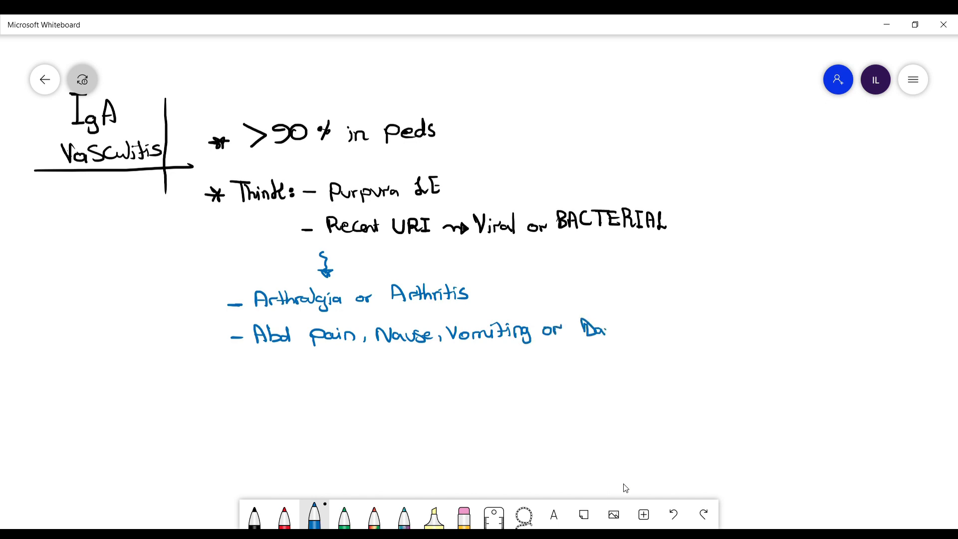
{"action": "left_click_drag", "start_coordinate": [578, 331], "coordinate": [681, 327]}
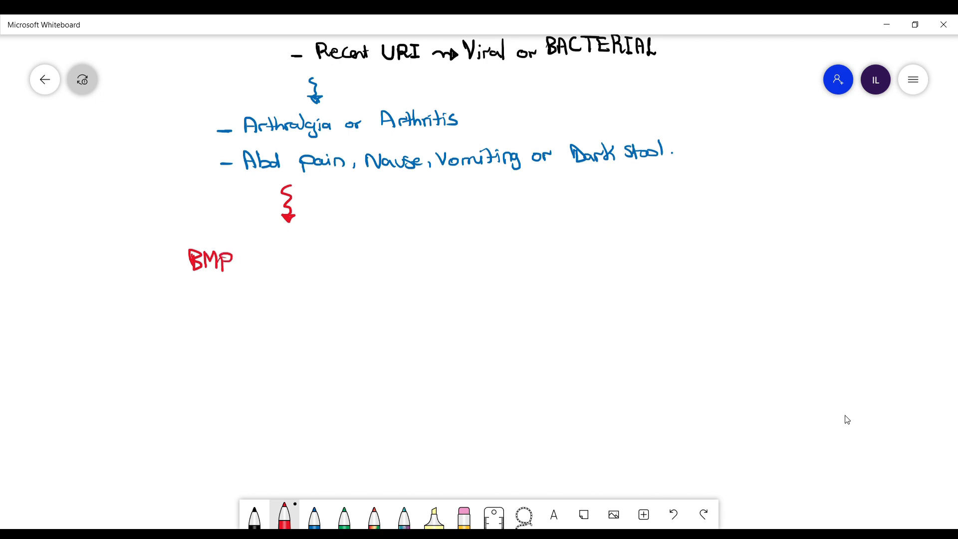
- In red ink, write the labs 'BMP → Cr ↑' and 'CBC → NL Plt' with bullet dashes
{"action": "left_click_drag", "start_coordinate": [244, 260], "coordinate": [311, 260]}
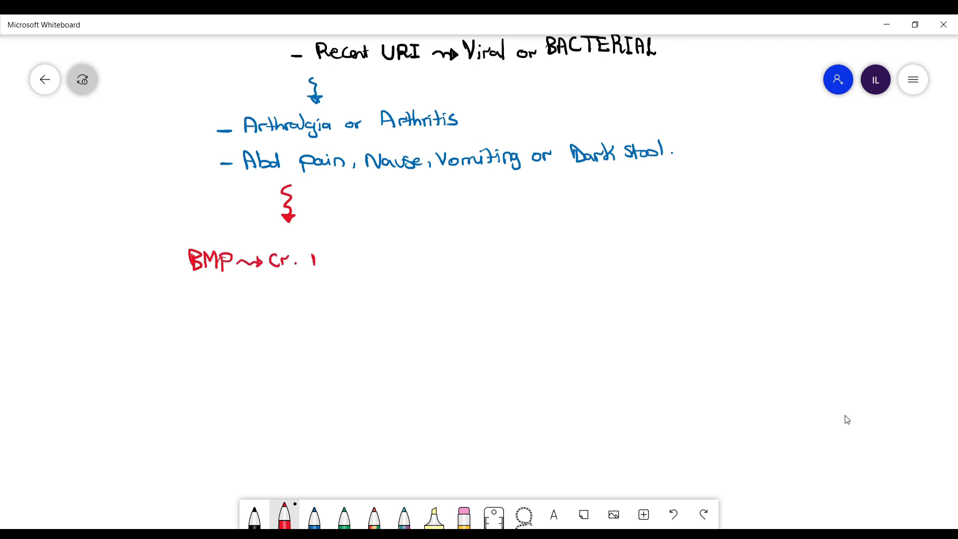
{"action": "left_click_drag", "start_coordinate": [312, 263], "coordinate": [313, 250]}
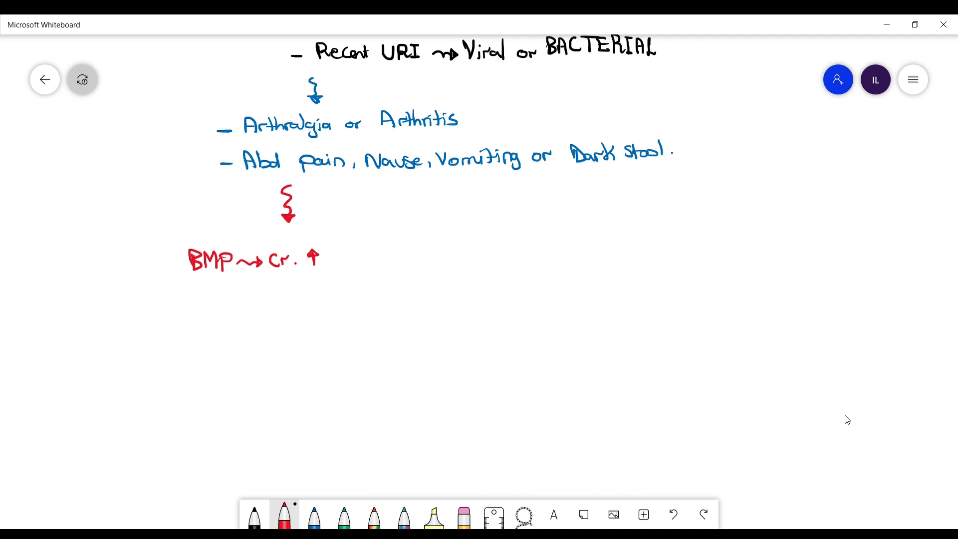
{"action": "left_click", "coordinate": [82, 80]}
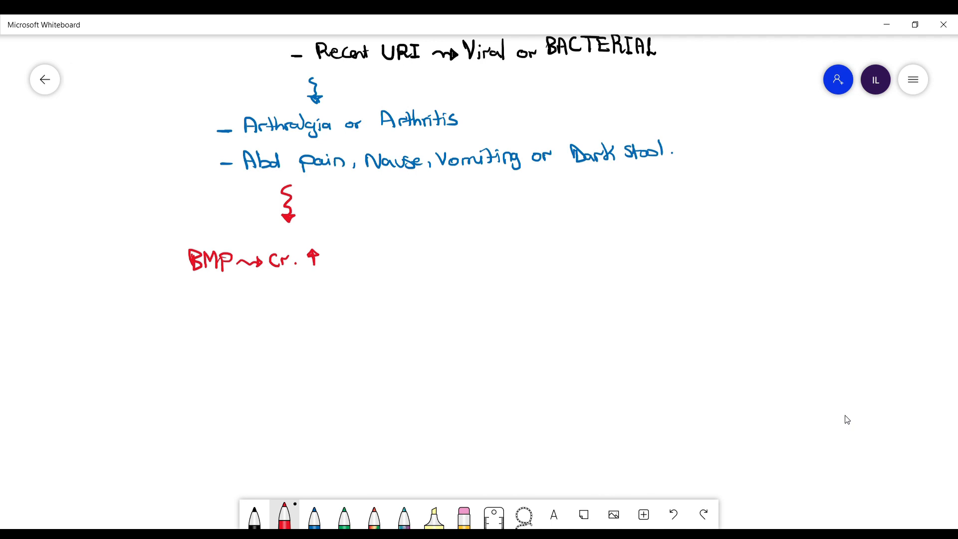
{"action": "left_click_drag", "start_coordinate": [169, 268], "coordinate": [172, 306]}
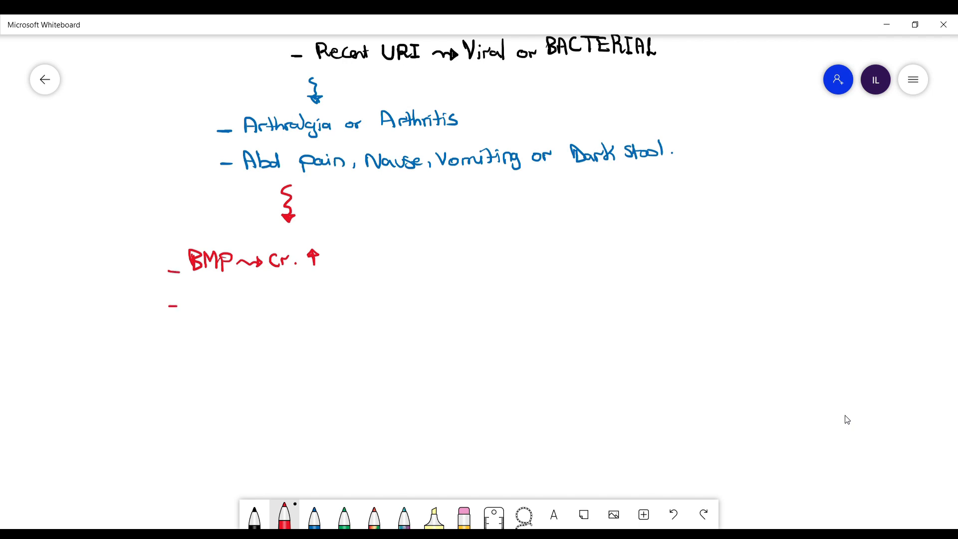
{"action": "left_click_drag", "start_coordinate": [190, 299], "coordinate": [213, 302]}
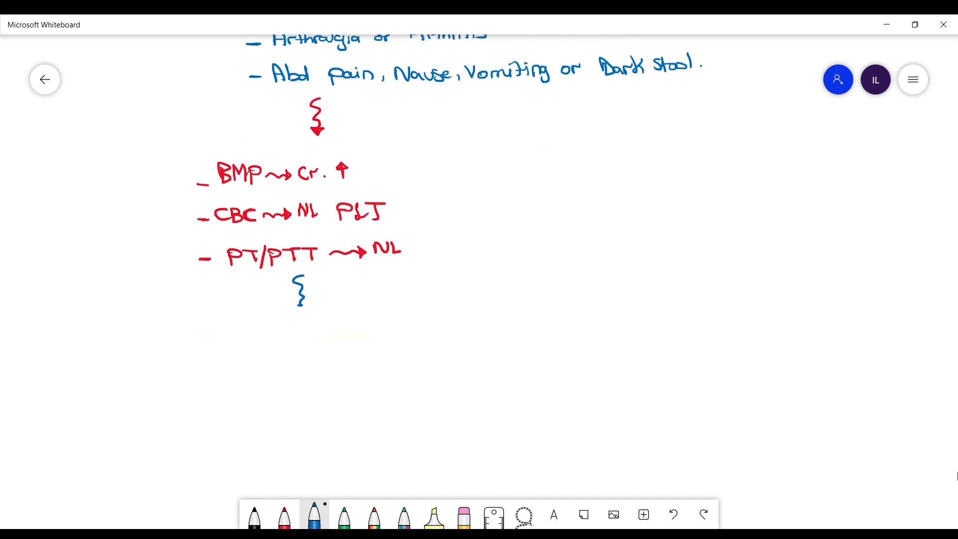
- In blue, write 'Biopsy? → NO' with 'Unless Atypical presentation = Adult'
{"action": "left_click_drag", "start_coordinate": [300, 287], "coordinate": [299, 311]}
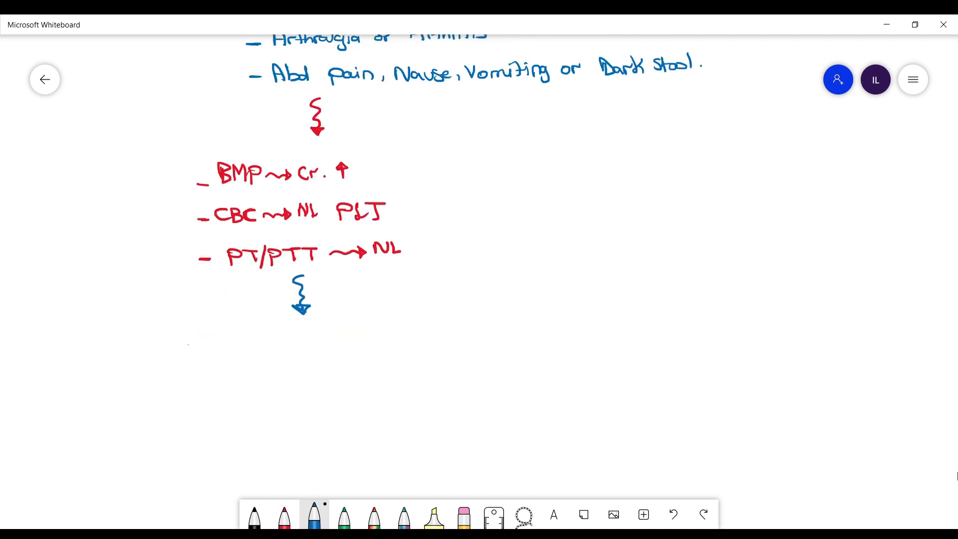
{"action": "left_click_drag", "start_coordinate": [186, 348], "coordinate": [247, 340]}
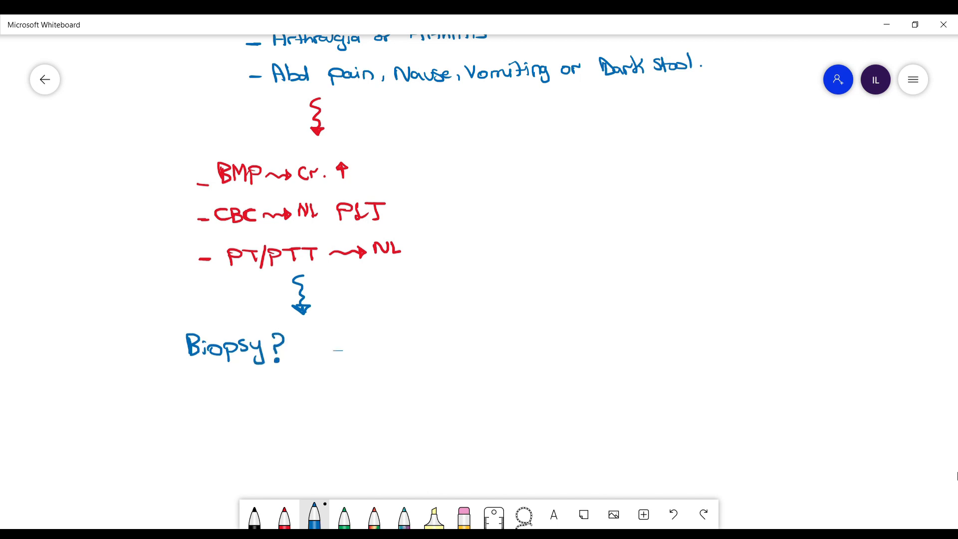
{"action": "left_click_drag", "start_coordinate": [317, 349], "coordinate": [391, 345]}
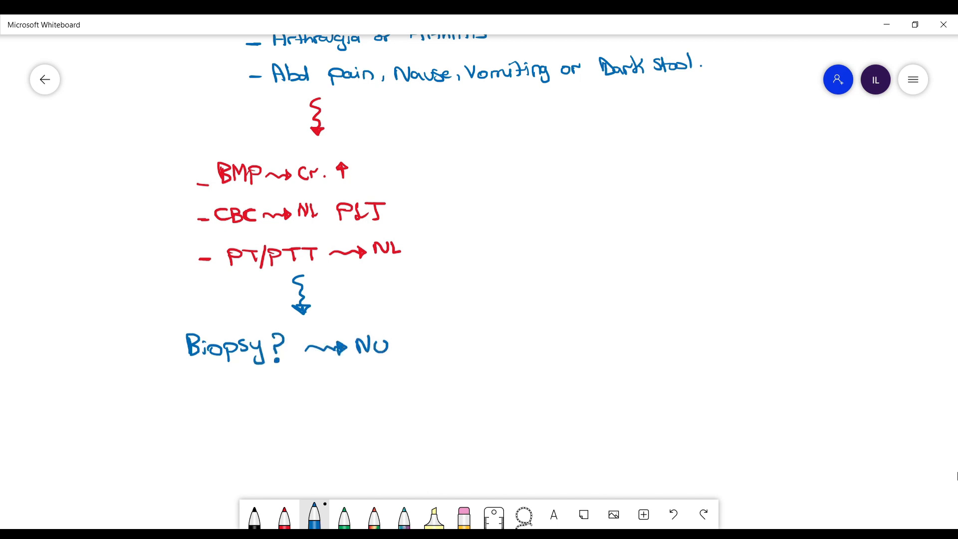
{"action": "left_click_drag", "start_coordinate": [342, 317], "coordinate": [409, 366]}
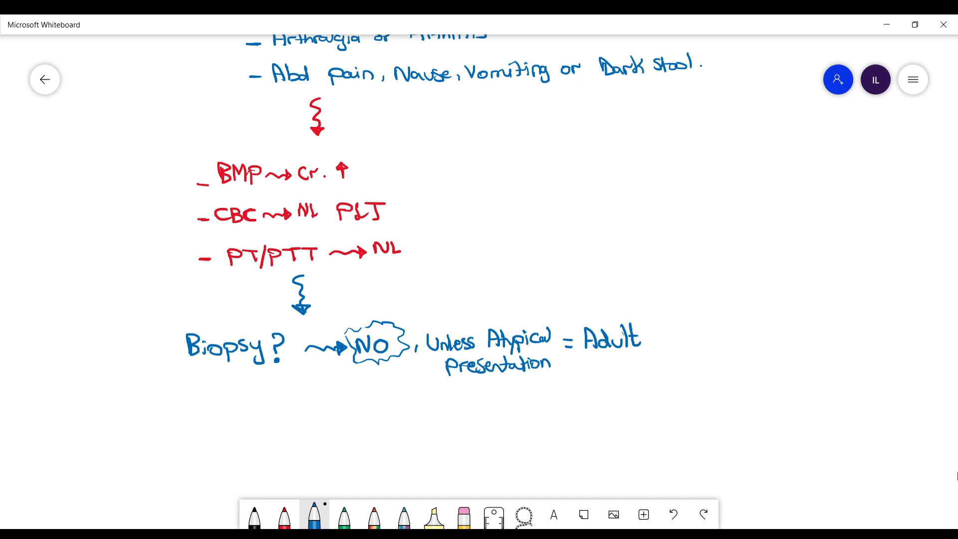
- In green, write the treatment notes 'Tx: NSAIDs' and 'Steroids if severe'
{"action": "scroll", "scroll_direction": "down", "scroll_amount": 3}
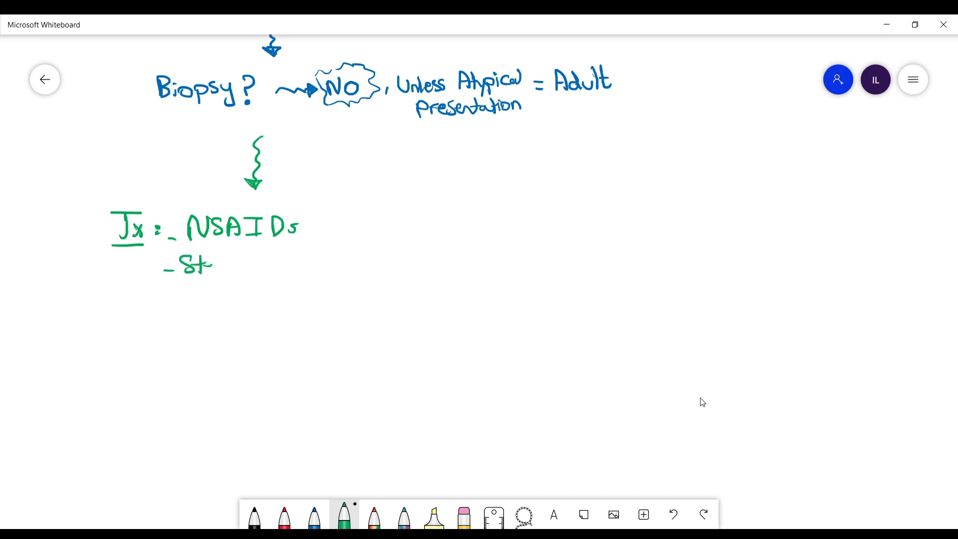
{"action": "left_click_drag", "start_coordinate": [189, 263], "coordinate": [371, 264]}
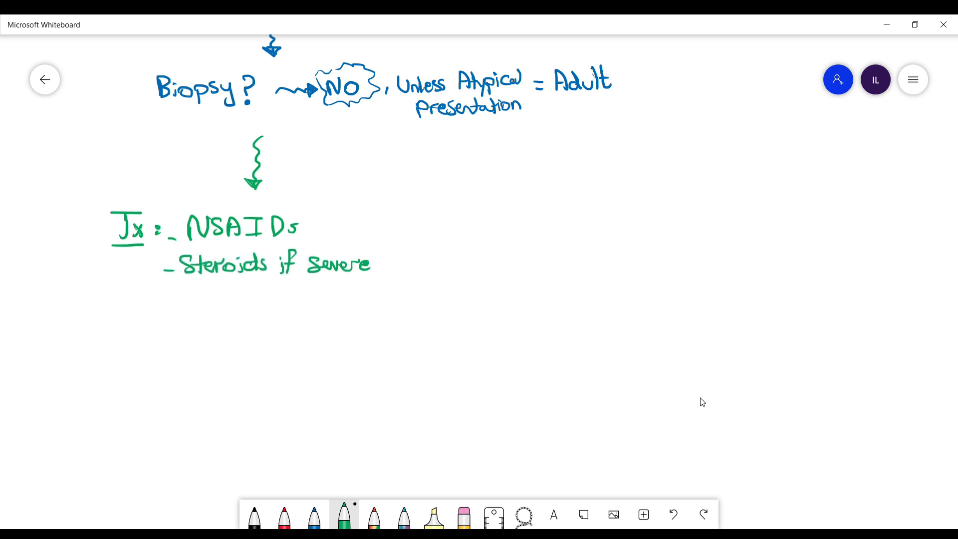